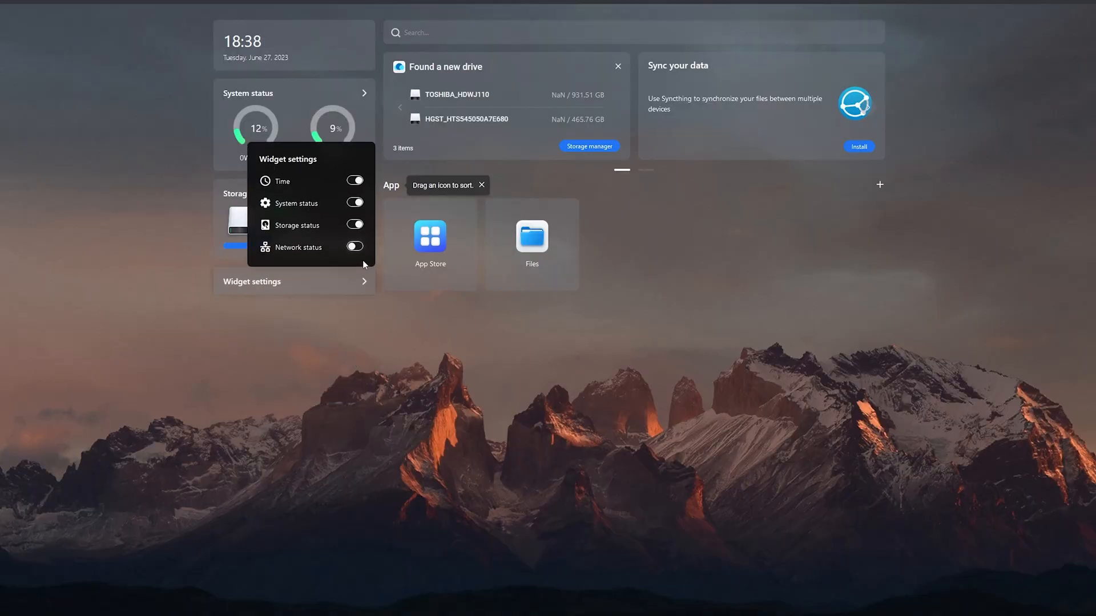
Turn on the Network status widget and install Jellyfin from the App Store in the background
click(354, 247)
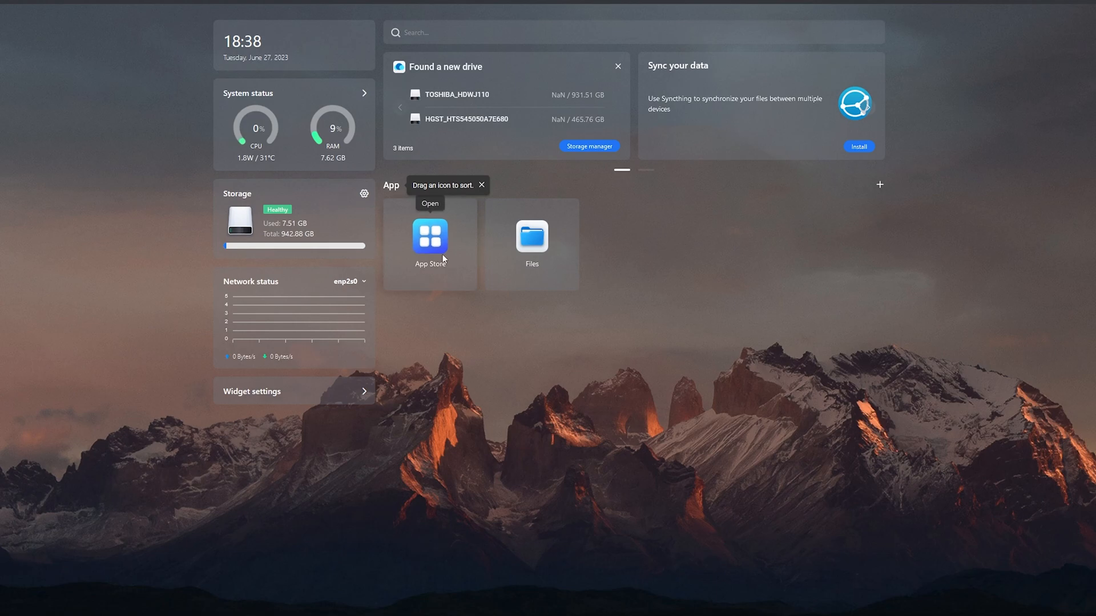
click(430, 236)
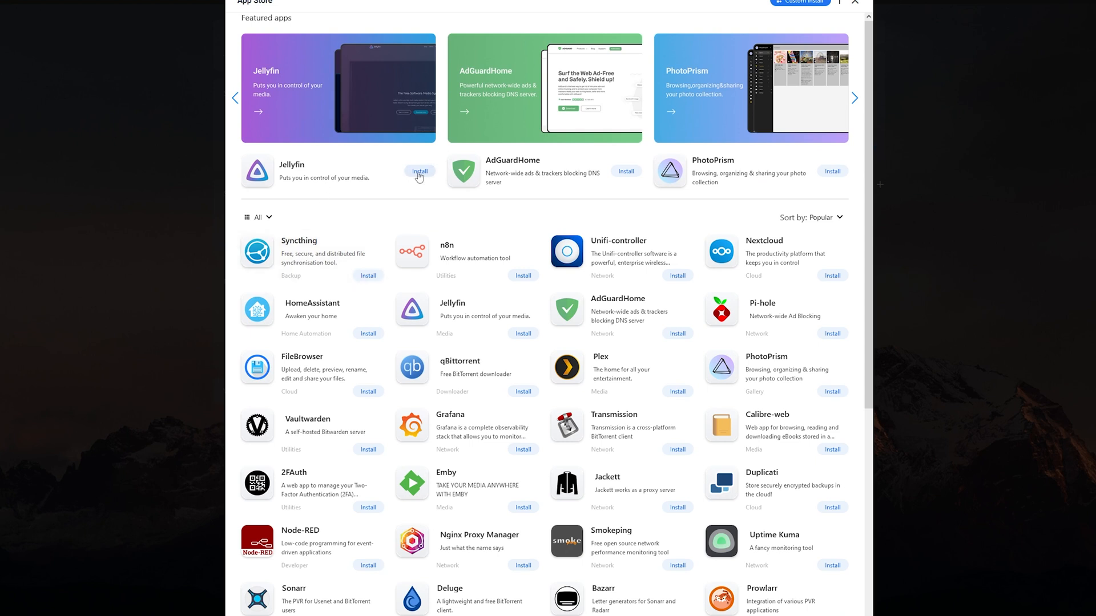
click(419, 171)
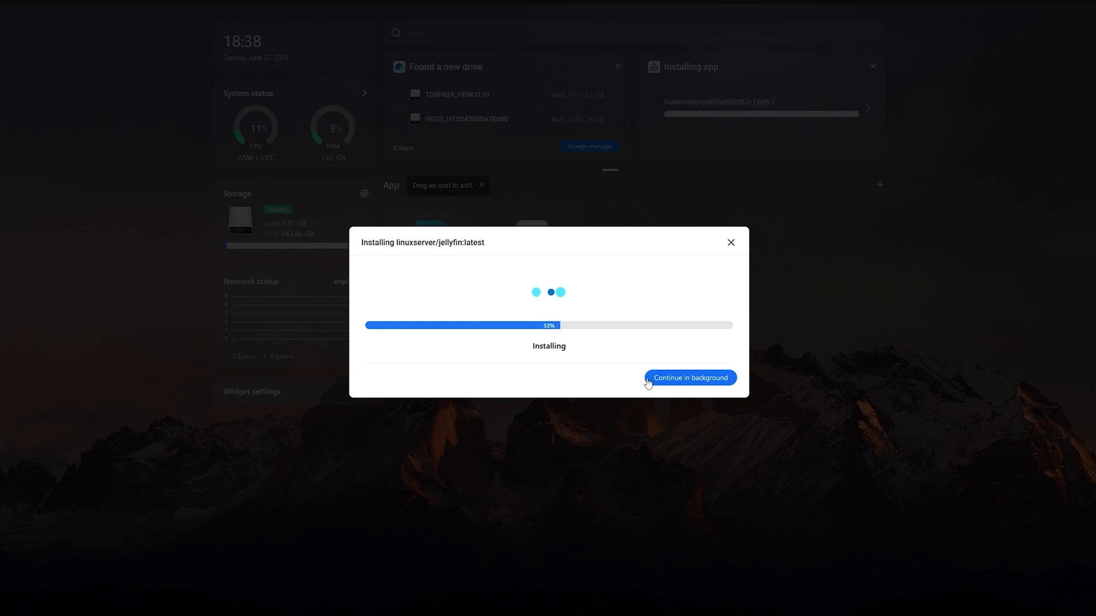
click(691, 378)
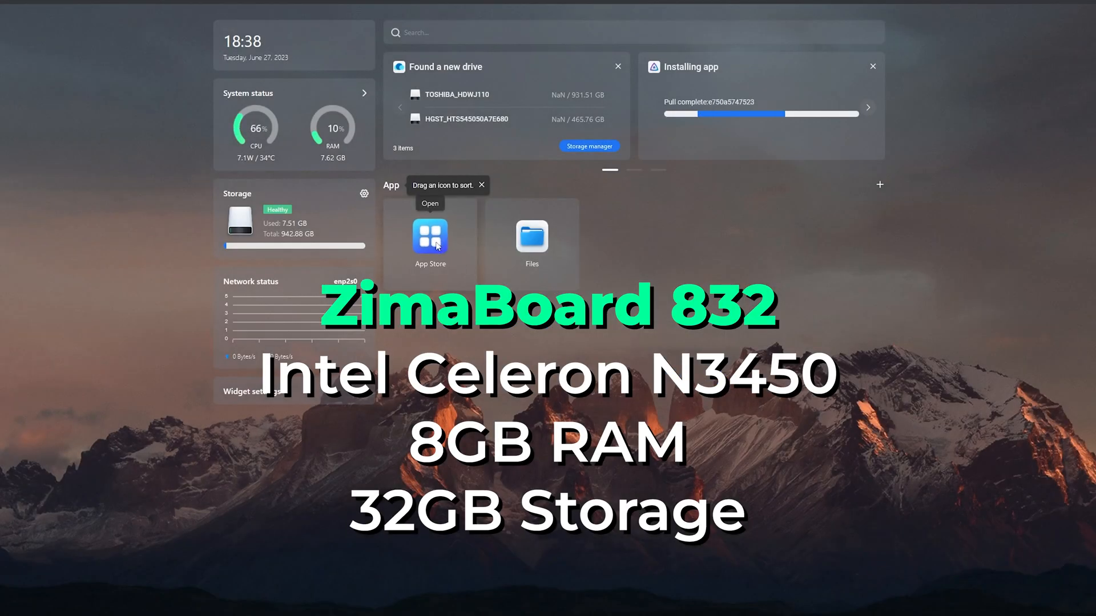
Install Vaultwarden from the App Store in the background, then reopen the App Store
click(430, 237)
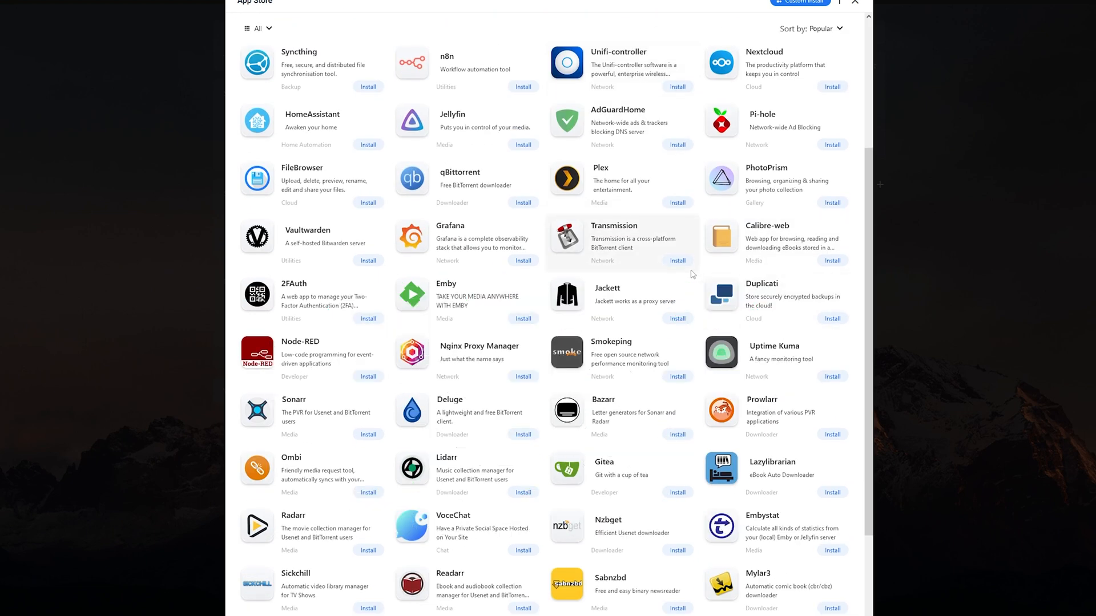
scroll(down, 3)
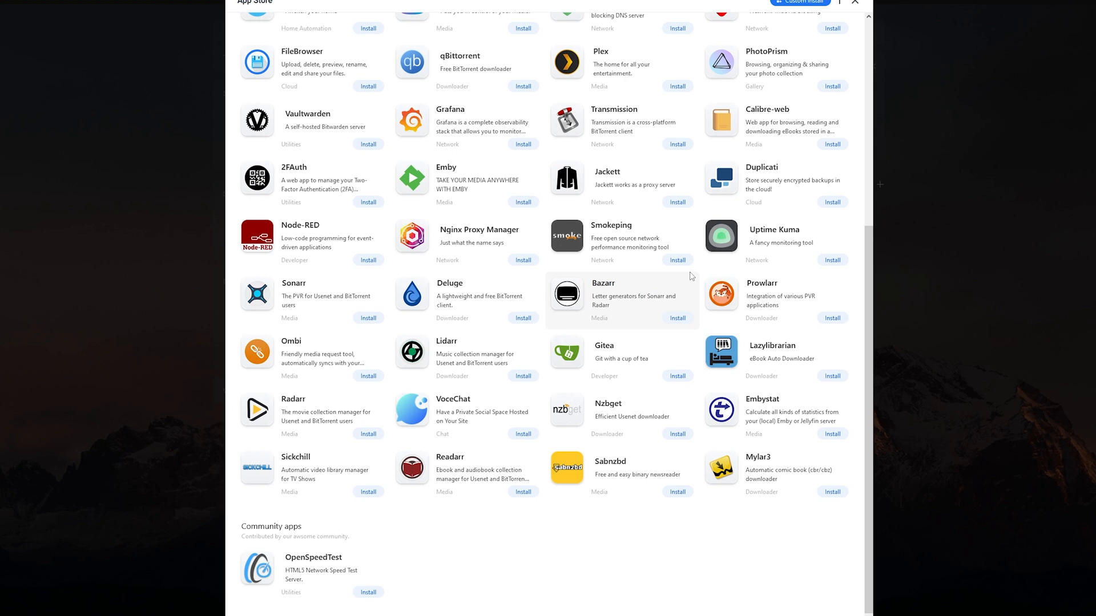
mouse_move(683, 272)
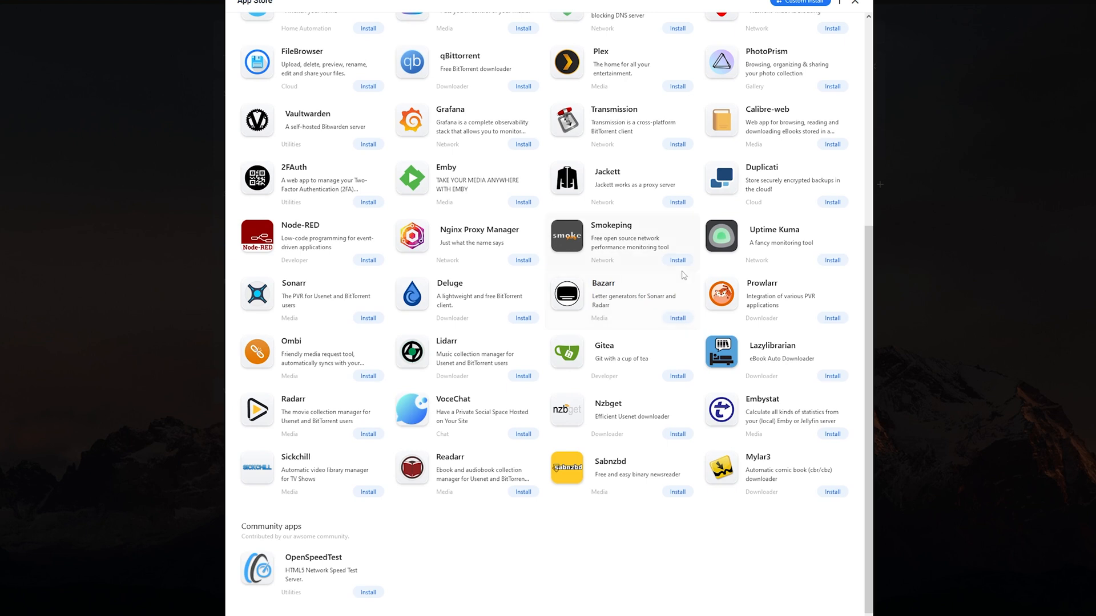
mouse_move(672, 271)
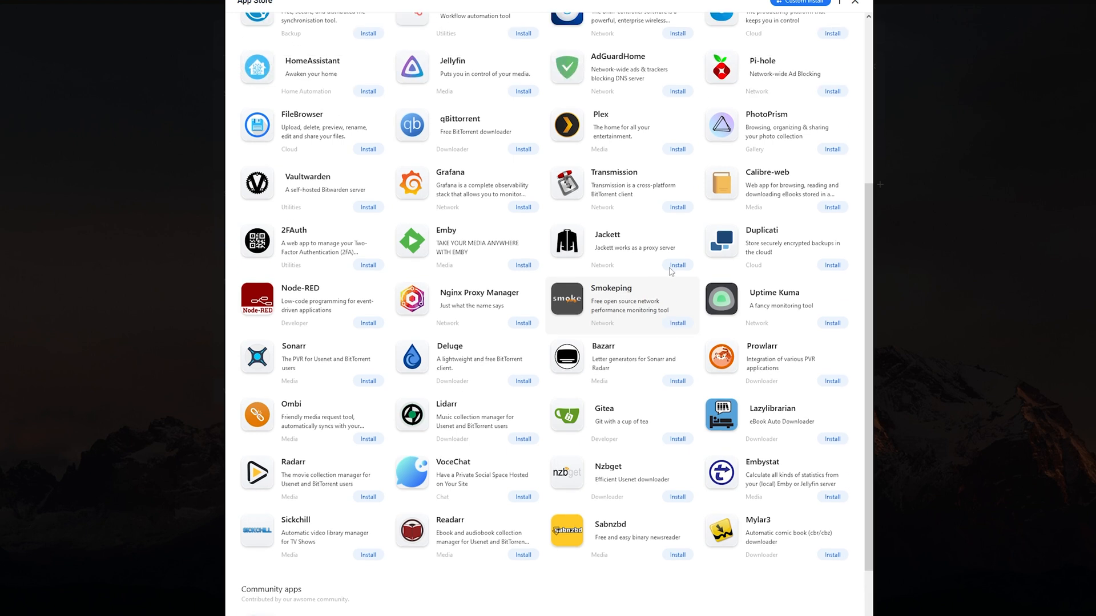
scroll(up, 3)
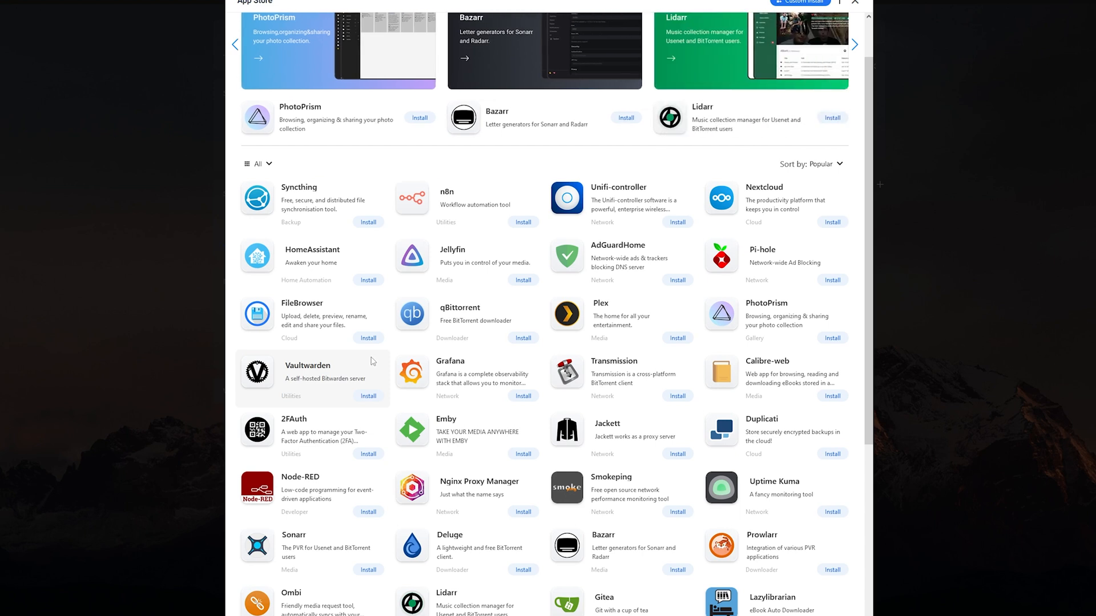
mouse_move(371, 357)
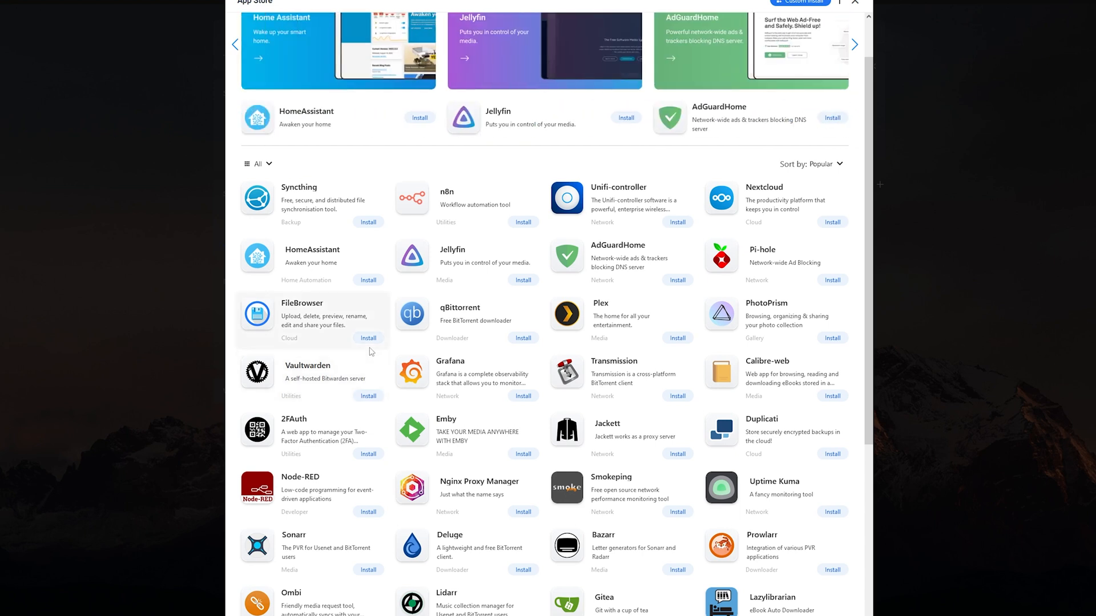
scroll(down, 3)
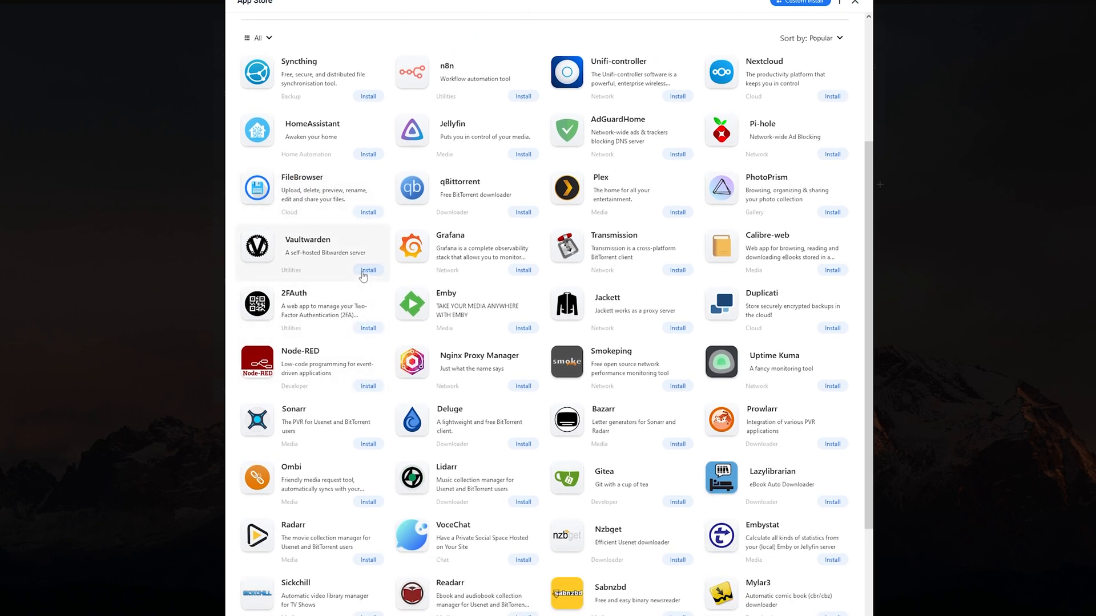
click(368, 271)
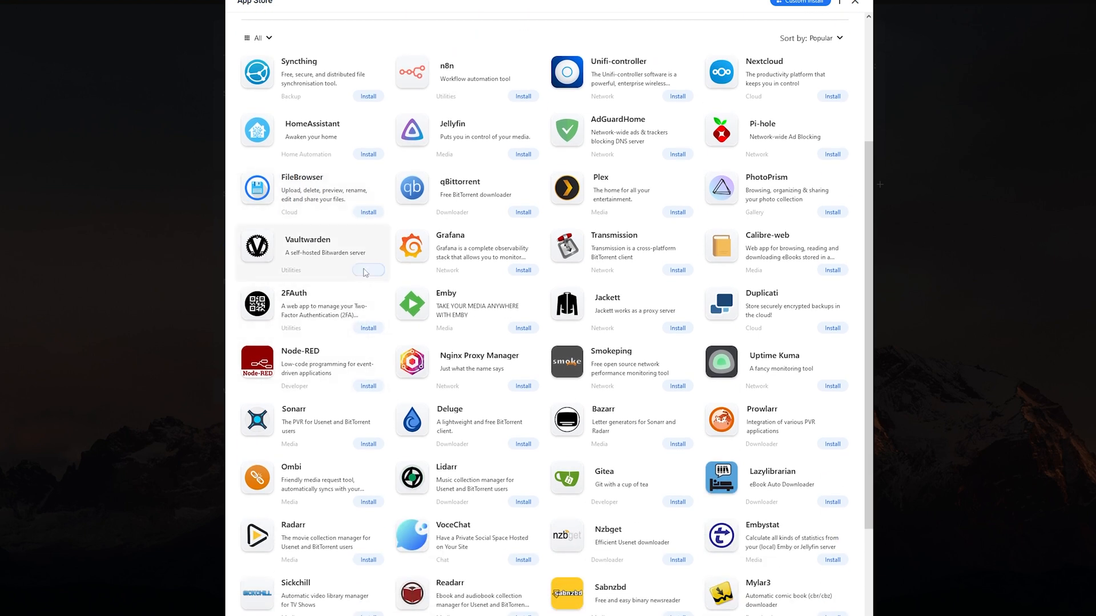
click(367, 271)
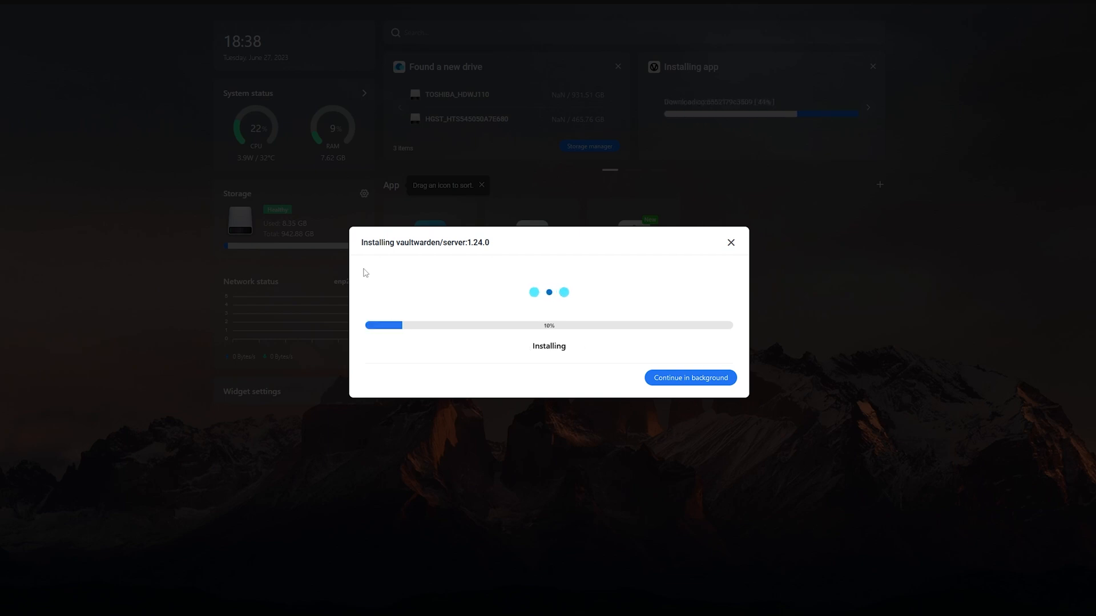
click(690, 378)
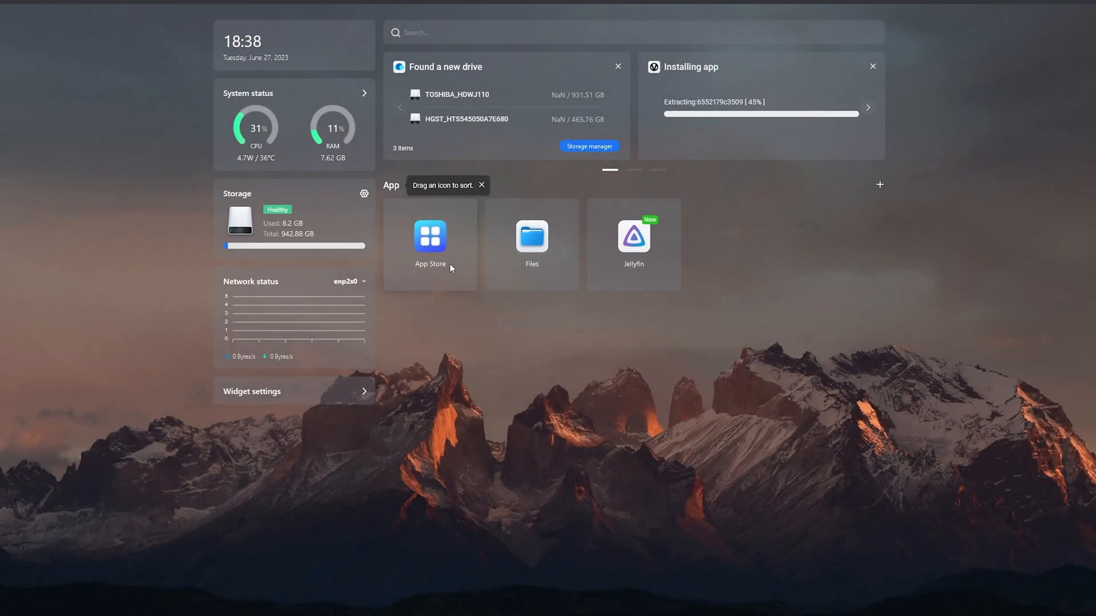
click(430, 237)
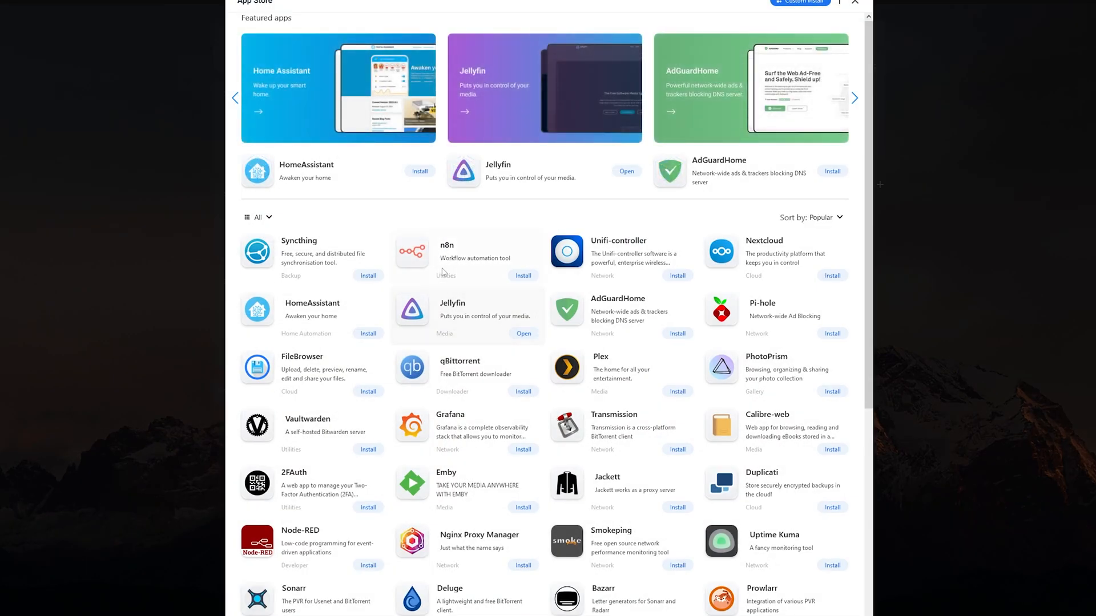
mouse_move(437, 259)
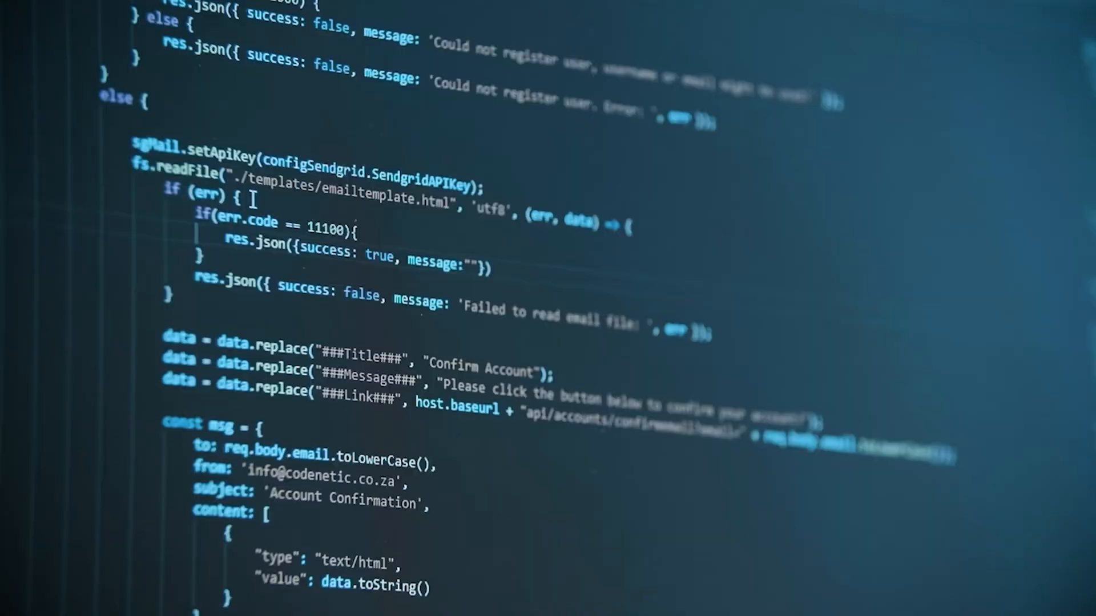
Enter 'Failed with error code' as the message string for error code 11100
text(Failed with error code)
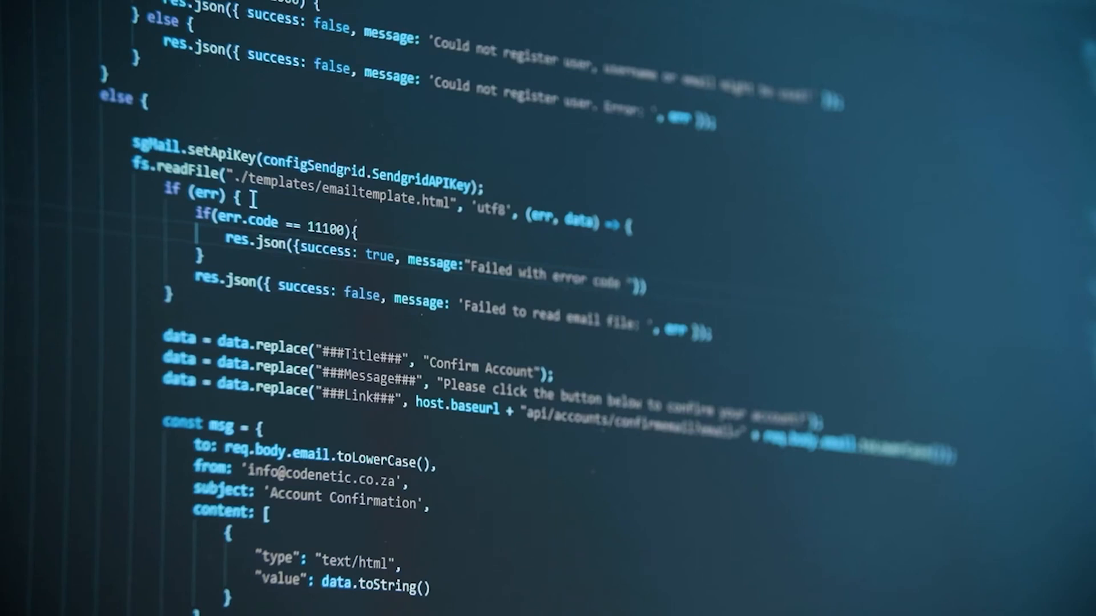
text(11)
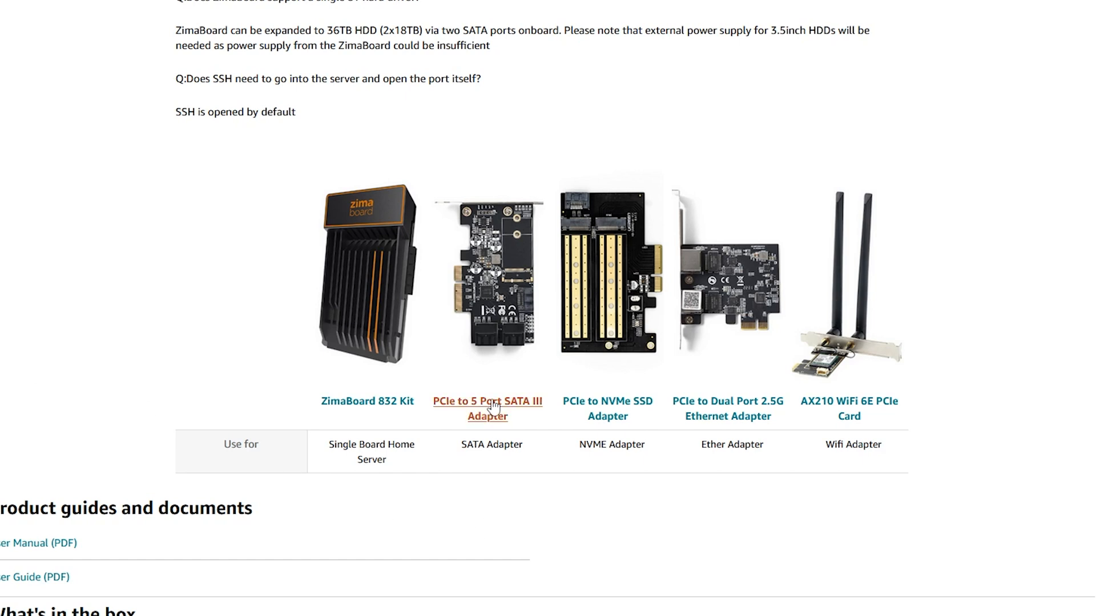
mouse_move(731, 427)
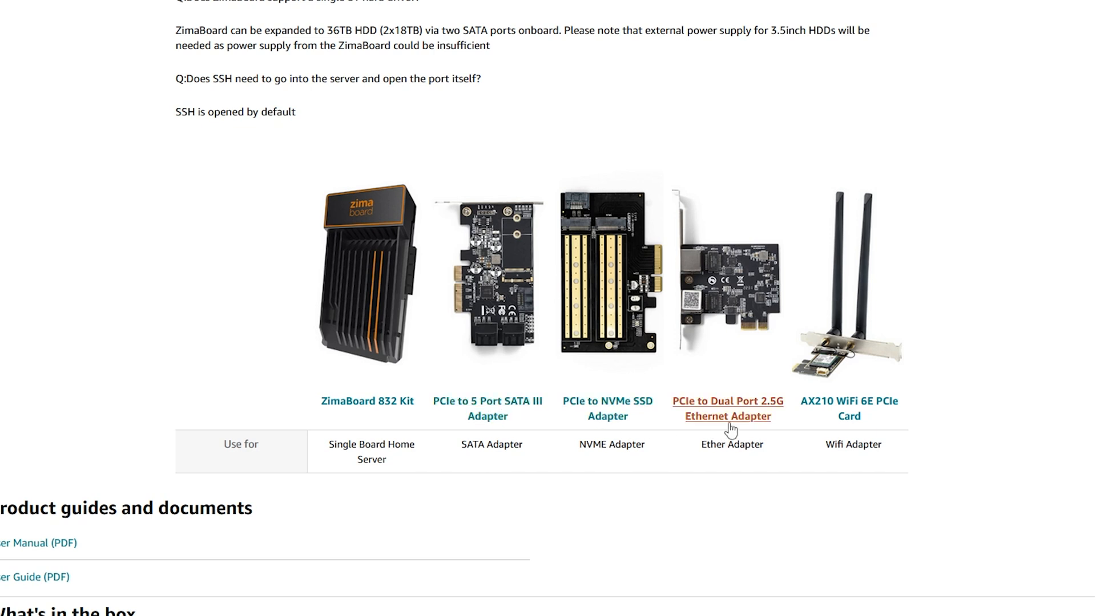
mouse_move(864, 427)
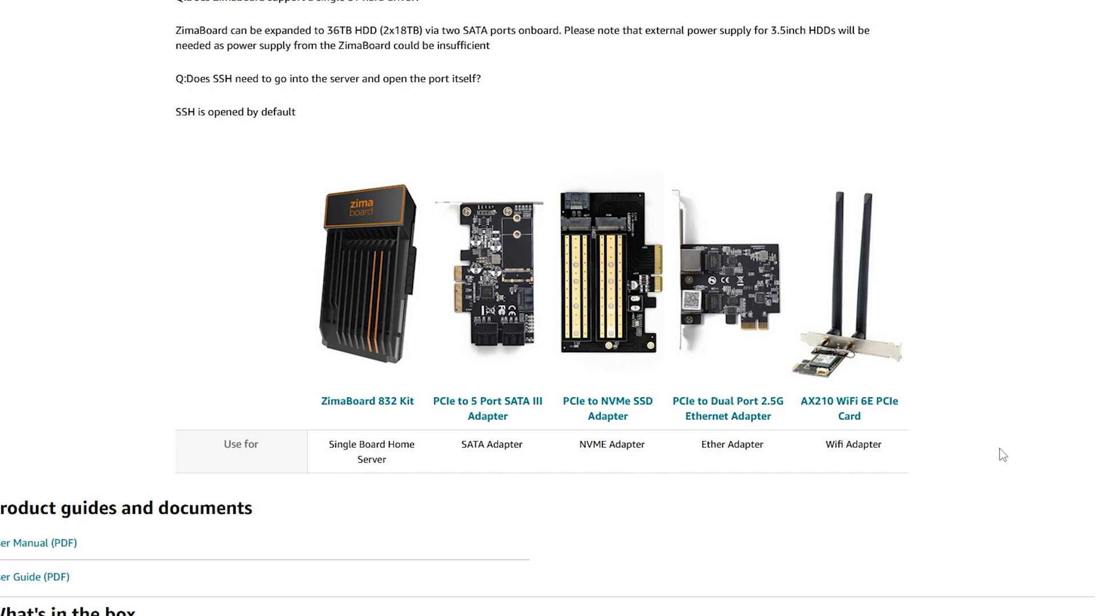
mouse_move(974, 464)
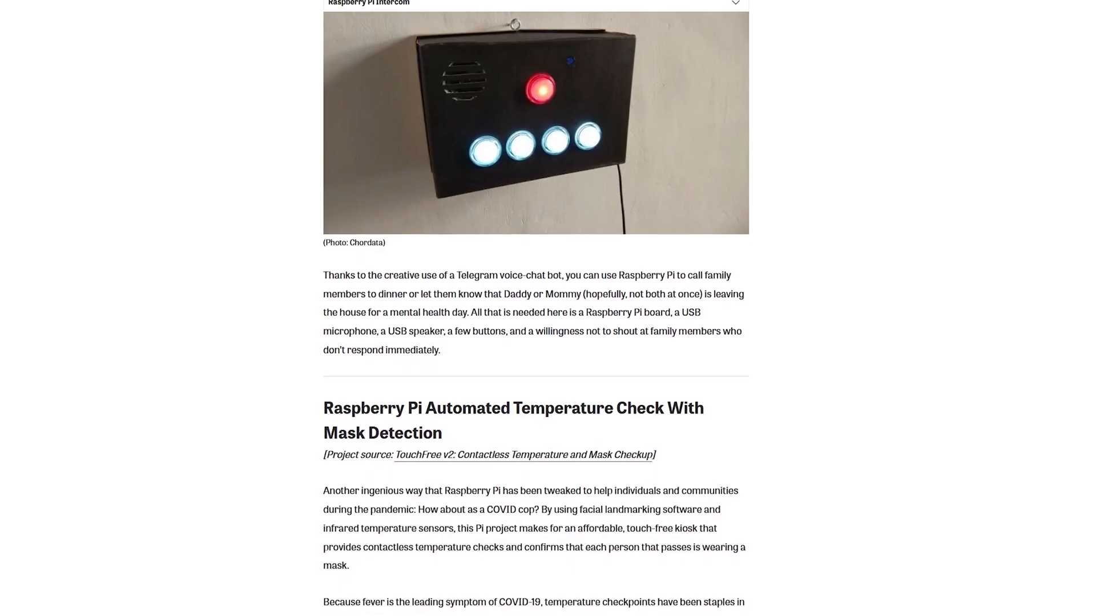
Scroll the Raspberry Pi article past the intercom project to the TouchFree kiosk video
scroll(down, 3)
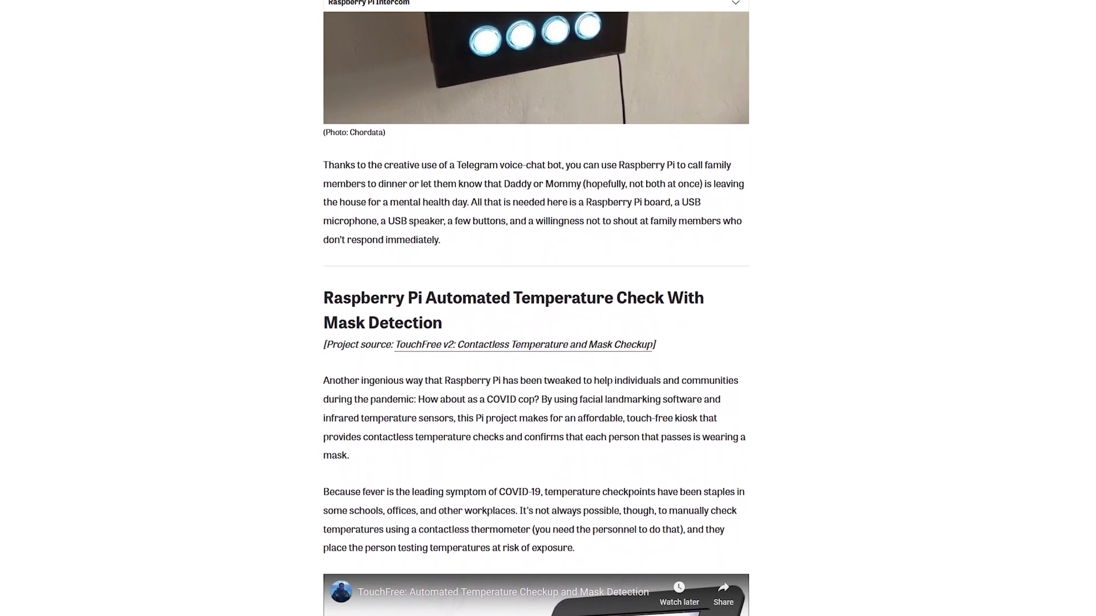
scroll(down, 3)
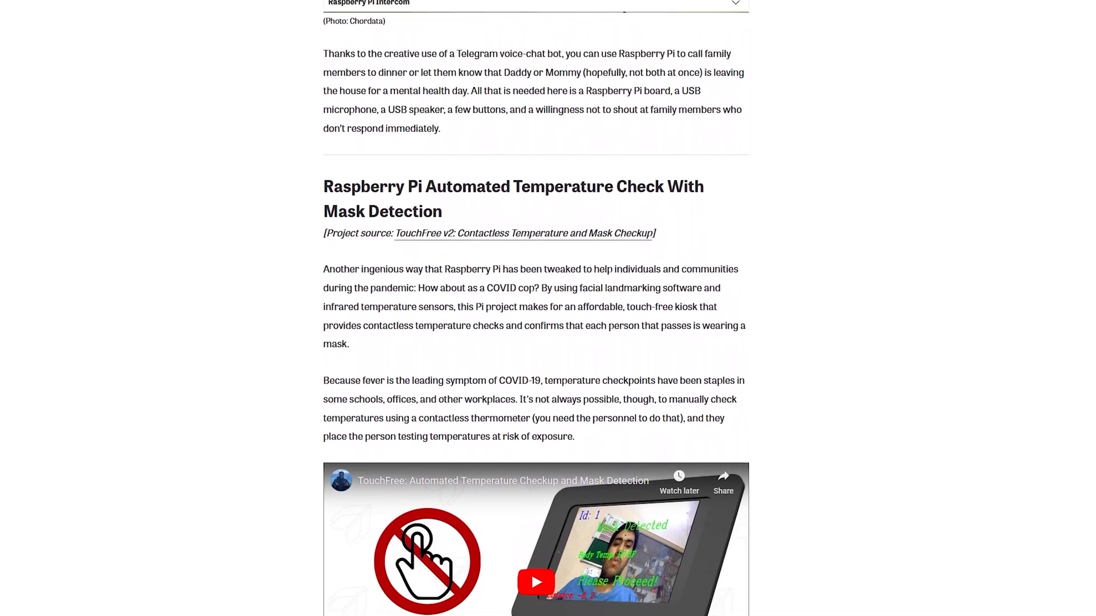
scroll(down, 3)
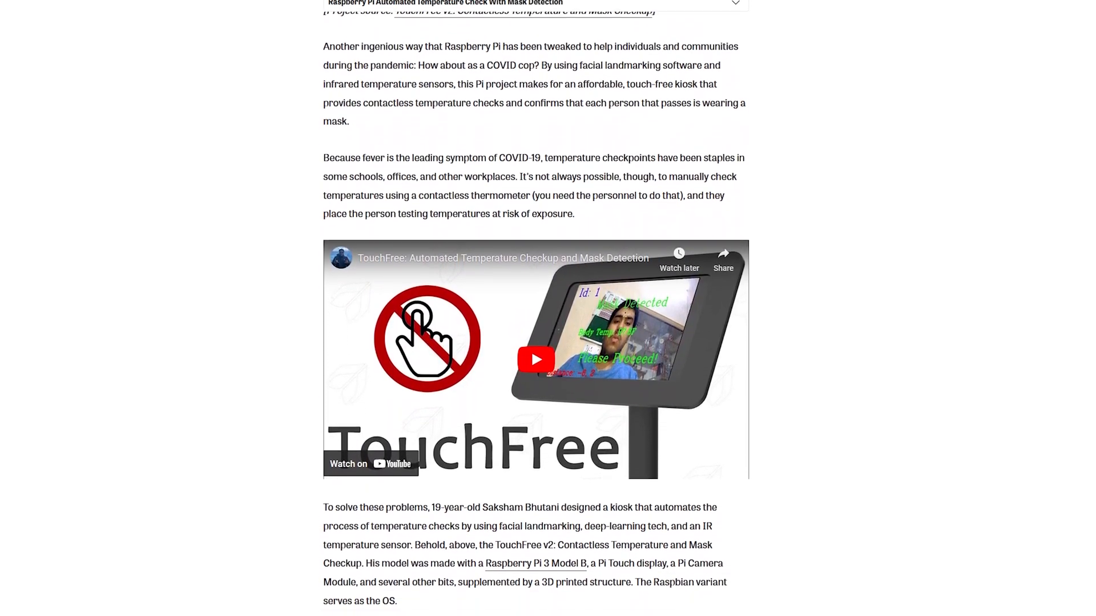
scroll(down, 3)
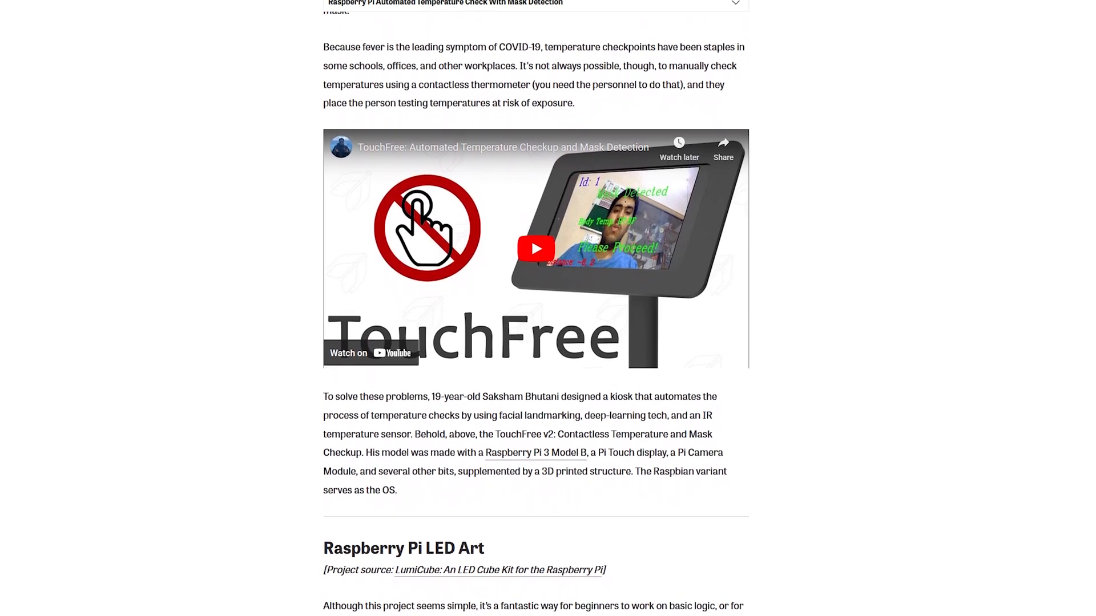
scroll(down, 3)
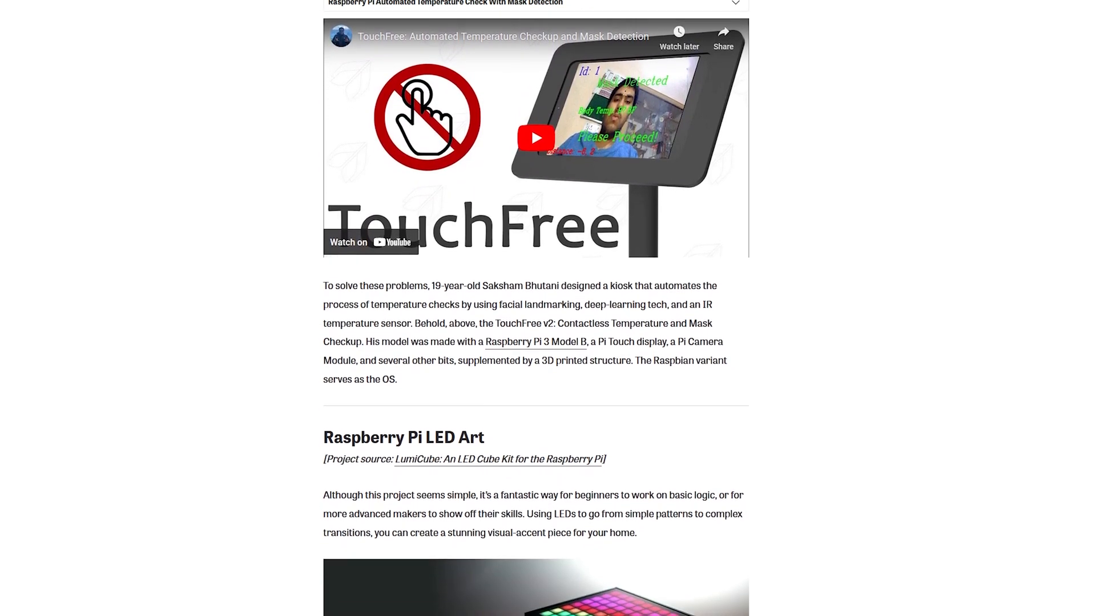
scroll(down, 3)
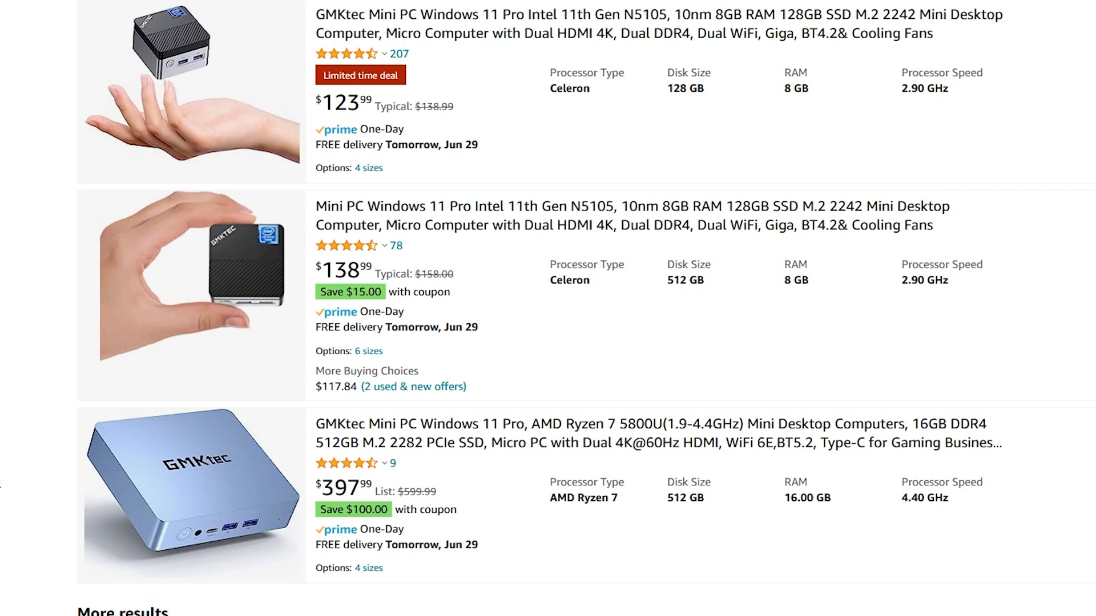
Scroll the GMKtec mini PC search results down to the More results listings
scroll(down, 3)
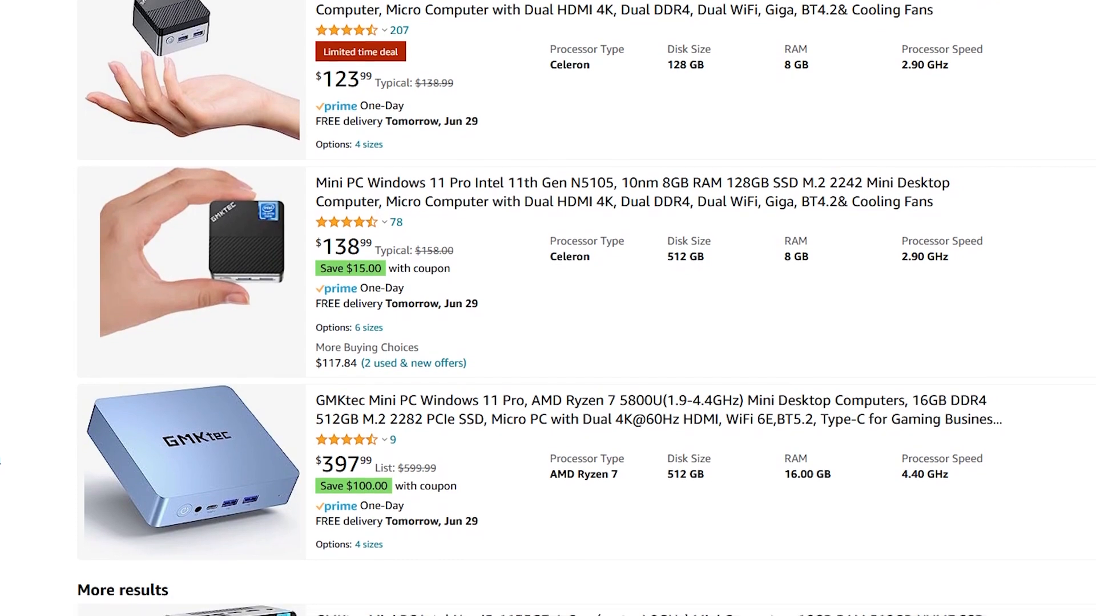
scroll(down, 3)
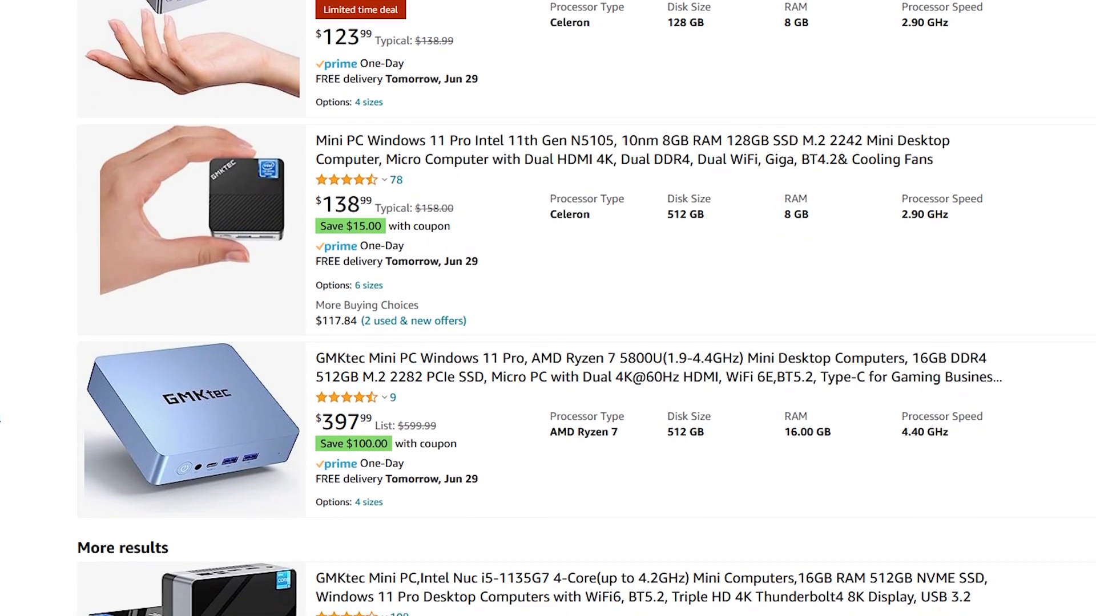
scroll(down, 3)
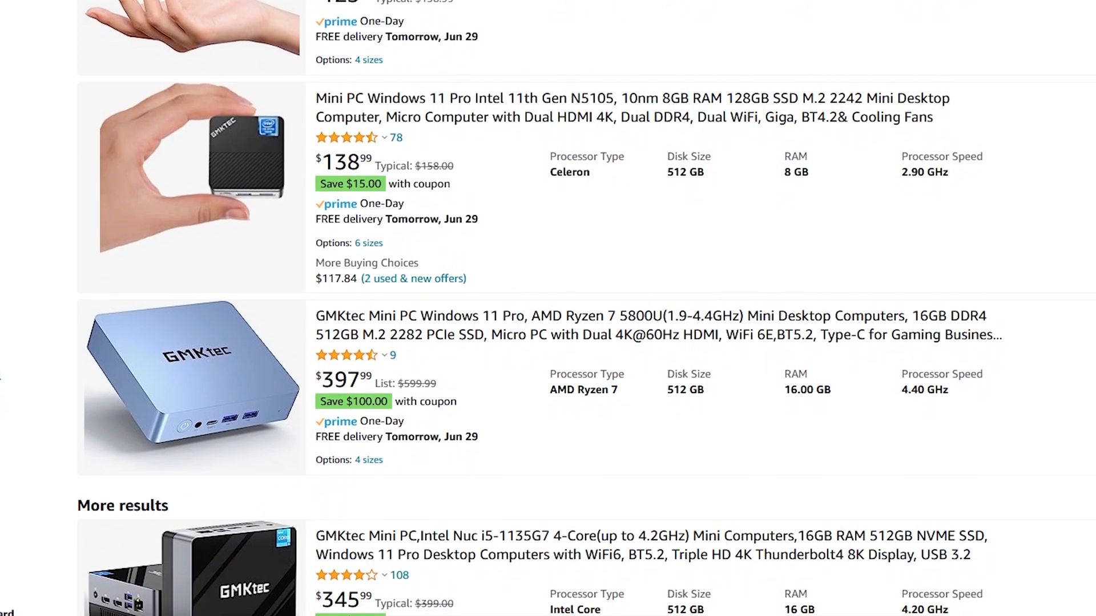